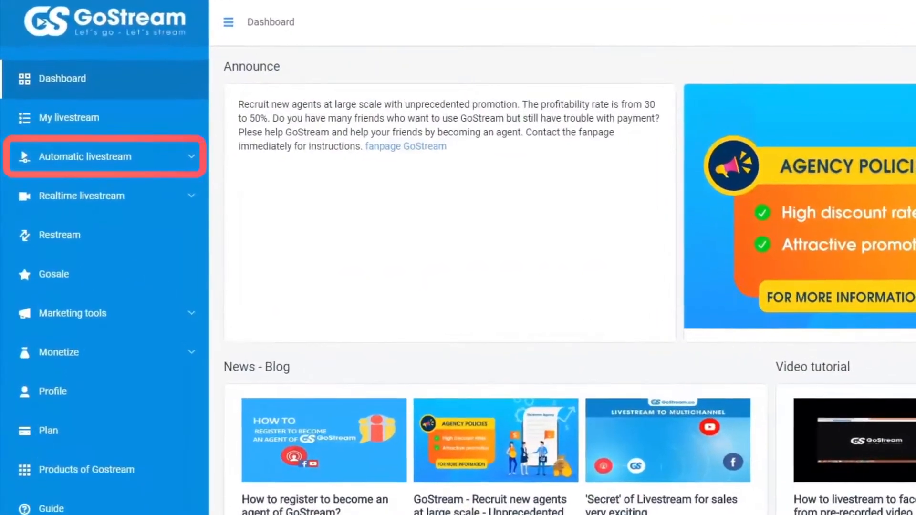
- Start a new automatic livestream from a pre-recorded video
{"action": "left_click", "coordinate": [85, 156]}
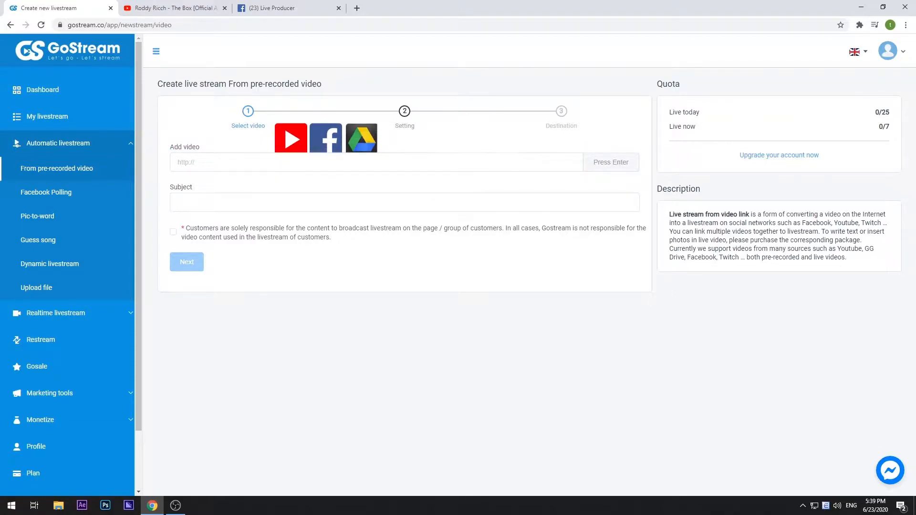
- Add the YouTube link watch?v=uLHqpjW3aDs, accept the content responsibility checkbox and continue to settings
{"action": "type", "text": "https://www.youtube.com/watch?v=uLHqpjW3aDs"}
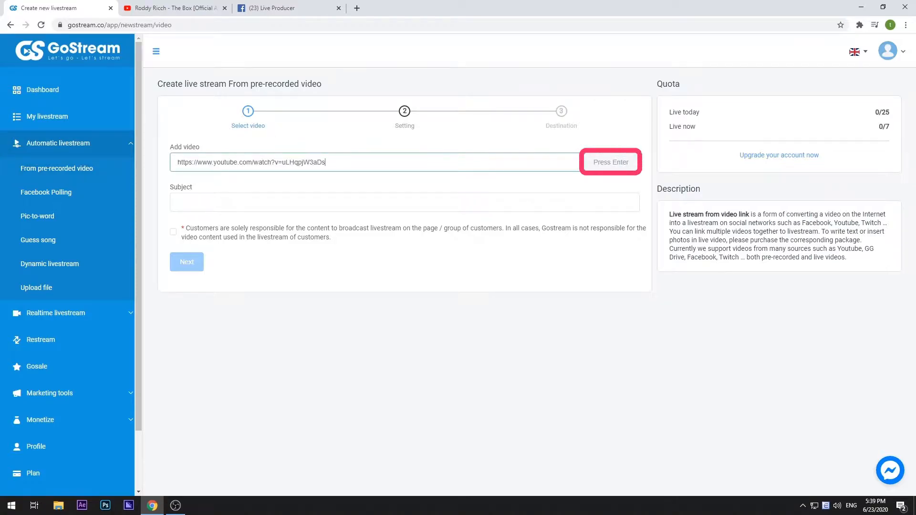
{"action": "key", "text": "Enter"}
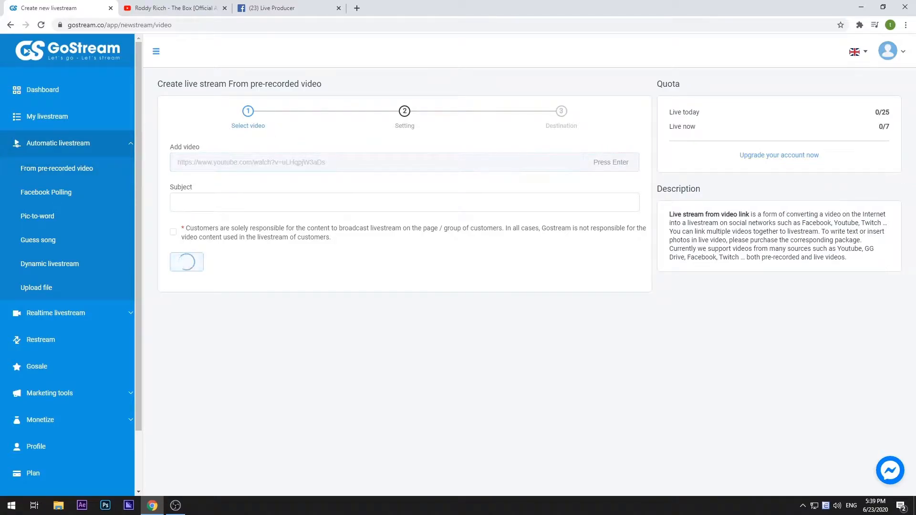
{"action": "key", "text": "Enter"}
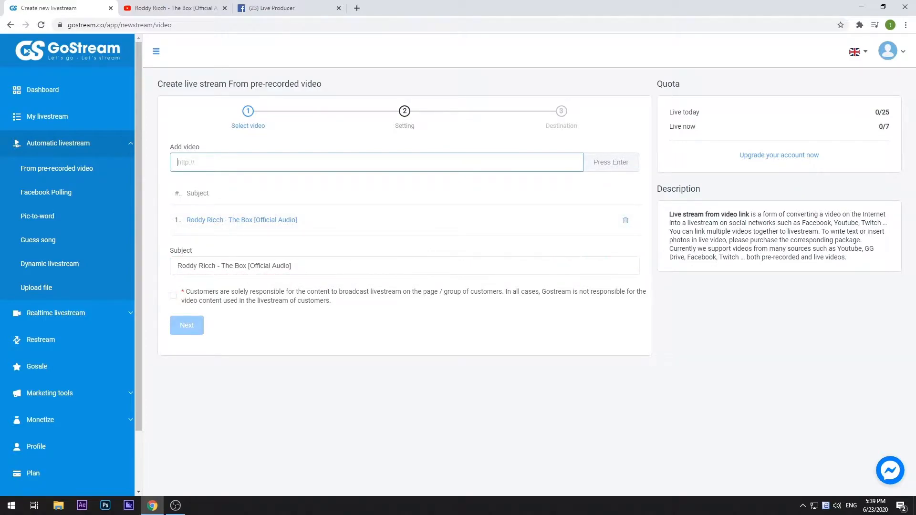
{"action": "left_click", "coordinate": [173, 296]}
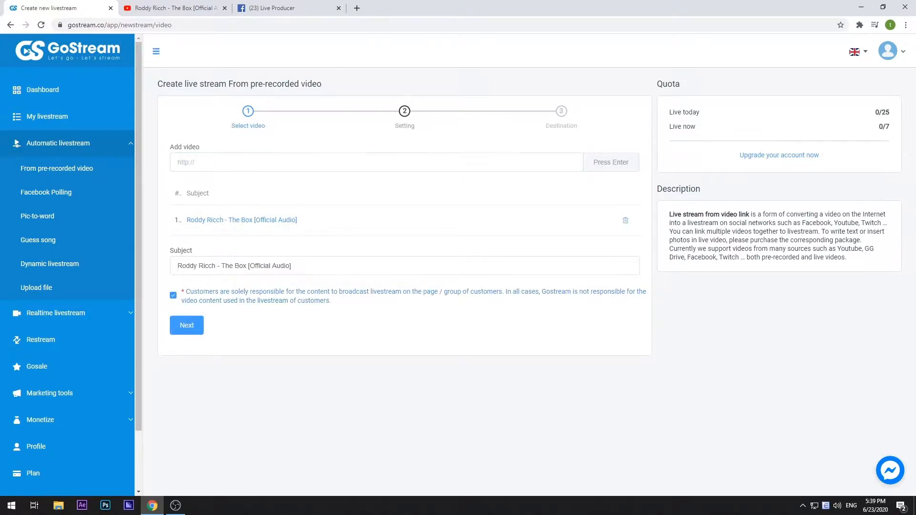
{"action": "left_click", "coordinate": [187, 326]}
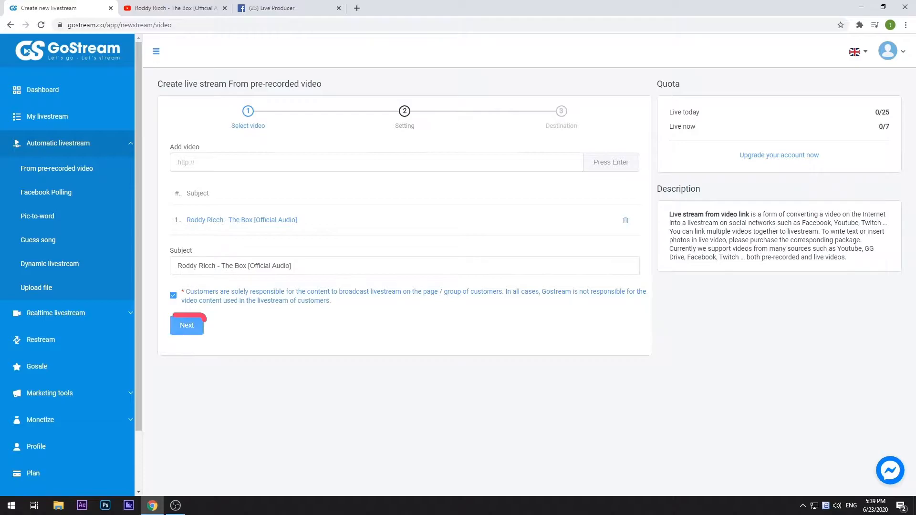
{"action": "left_click", "coordinate": [187, 324]}
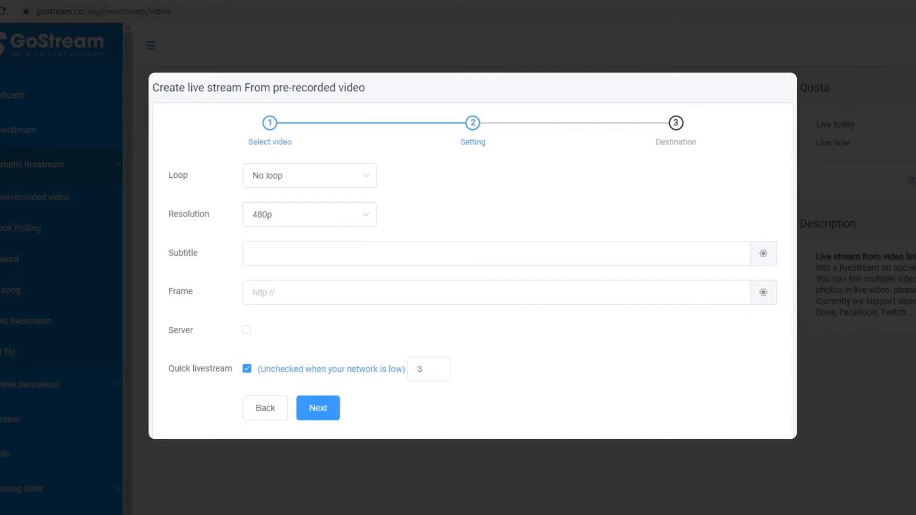
- Set Loop to 'Loop 1 time' with 720p resolution and continue to the destination step
{"action": "left_click", "coordinate": [309, 175]}
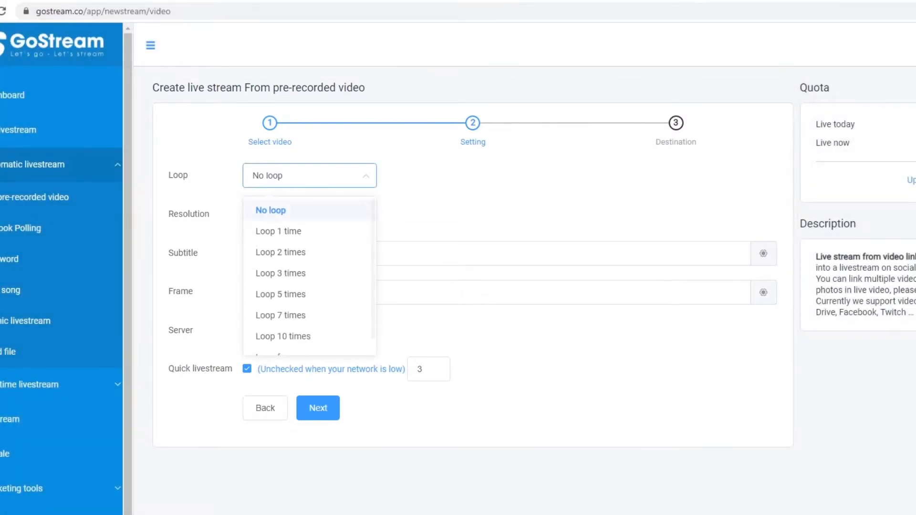
{"action": "left_click", "coordinate": [278, 231]}
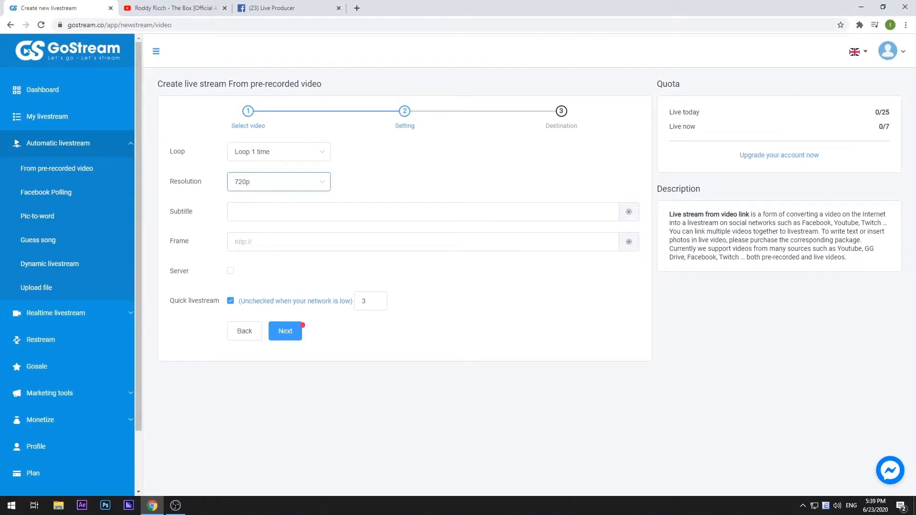
{"action": "left_click", "coordinate": [285, 331]}
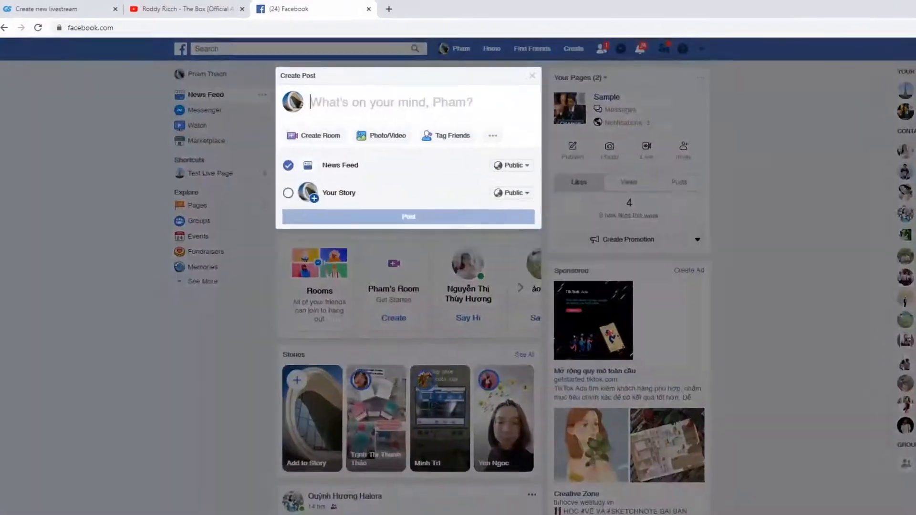
- Create a Facebook Live shared in Test Livestream Group titled Demo
{"action": "left_click", "coordinate": [491, 135]}
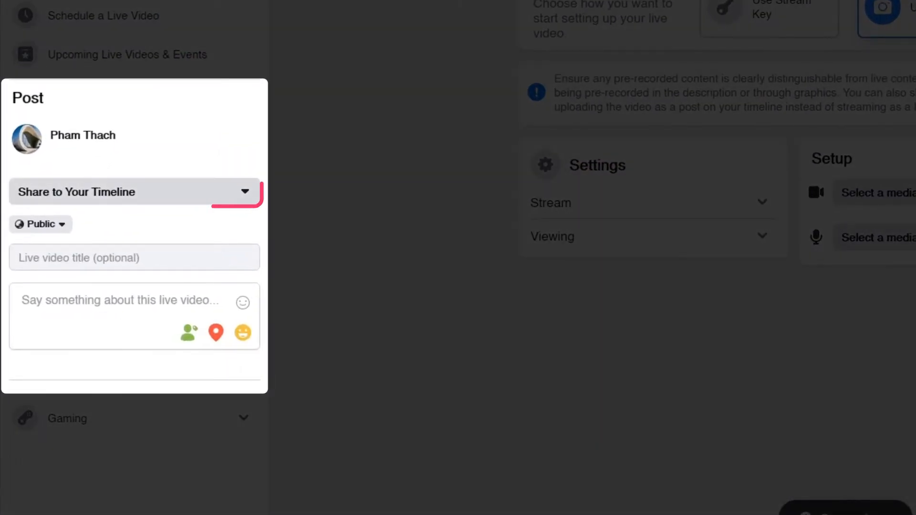
{"action": "left_click", "coordinate": [134, 192]}
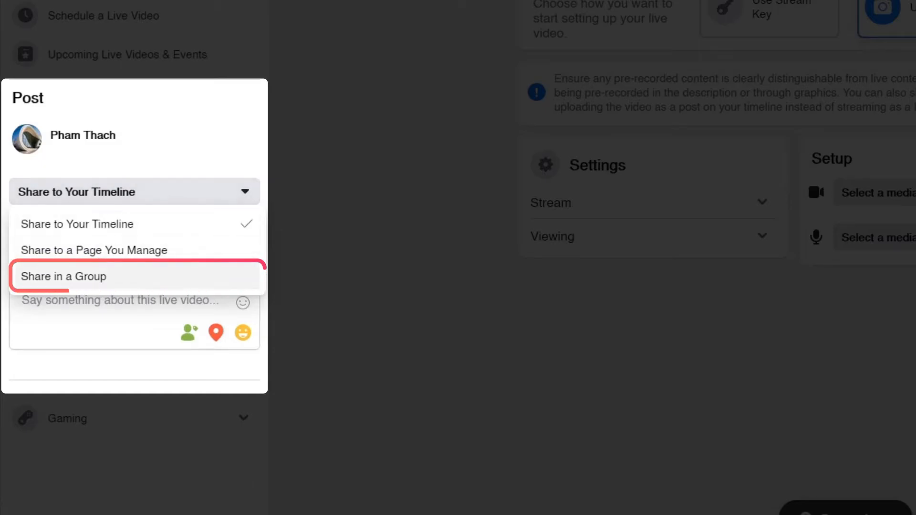
{"action": "left_click", "coordinate": [63, 277]}
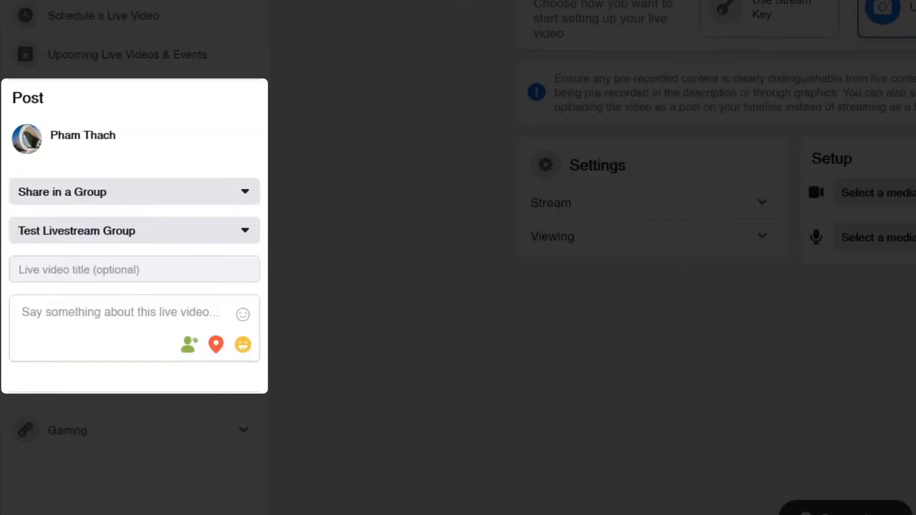
{"action": "left_click", "coordinate": [135, 230]}
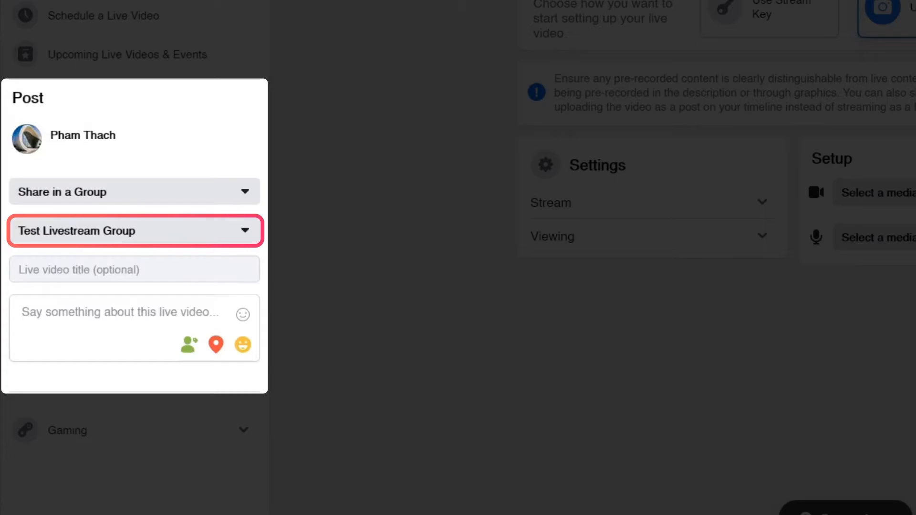
{"action": "left_click", "coordinate": [135, 231]}
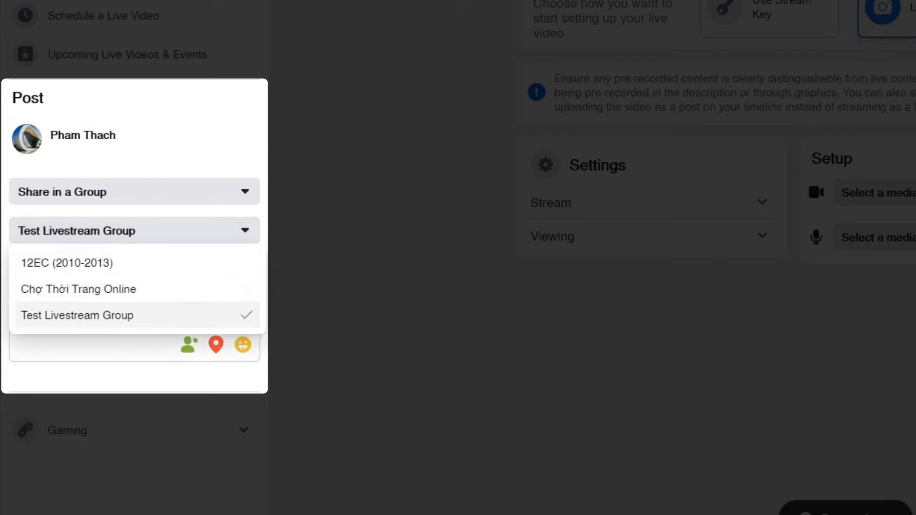
{"action": "left_click", "coordinate": [76, 315]}
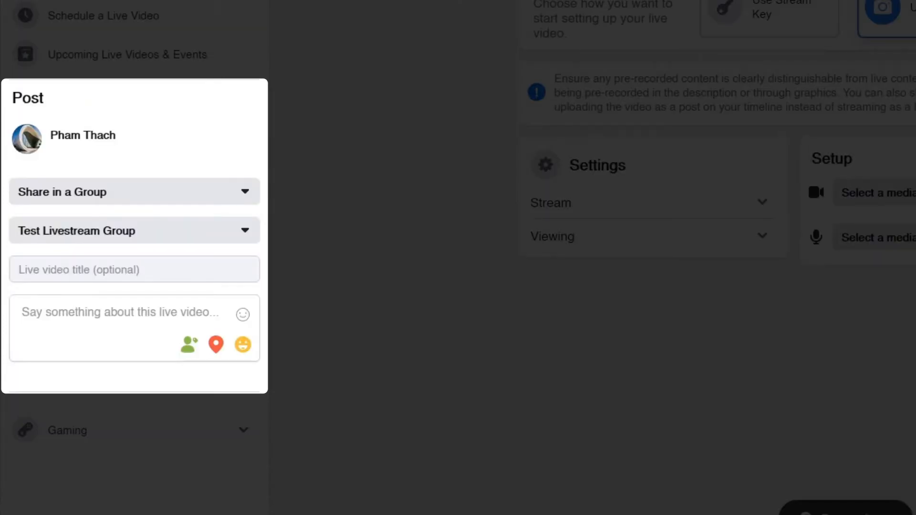
{"action": "type", "text": "Demo"}
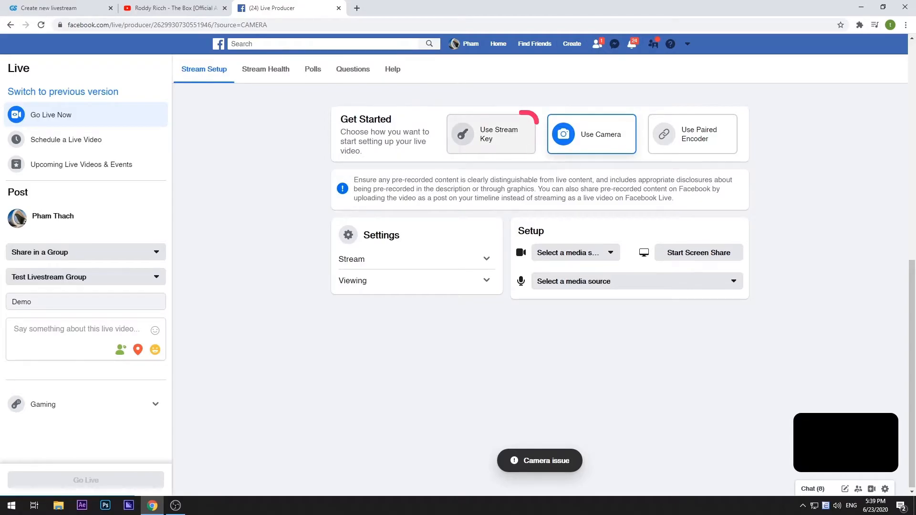
- Switch Facebook Live to Use Stream Key, then choose Self-configure destination in GoStream
{"action": "left_click", "coordinate": [490, 133]}
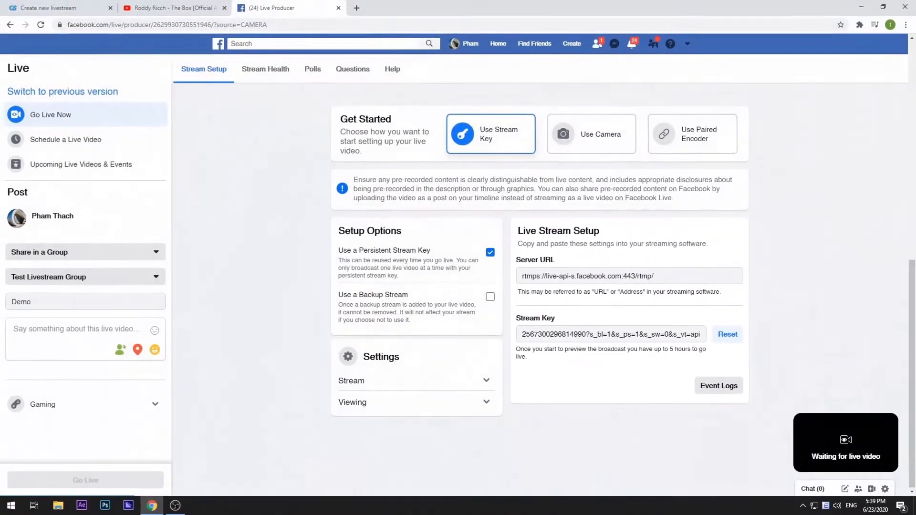
{"action": "left_click", "coordinate": [52, 8]}
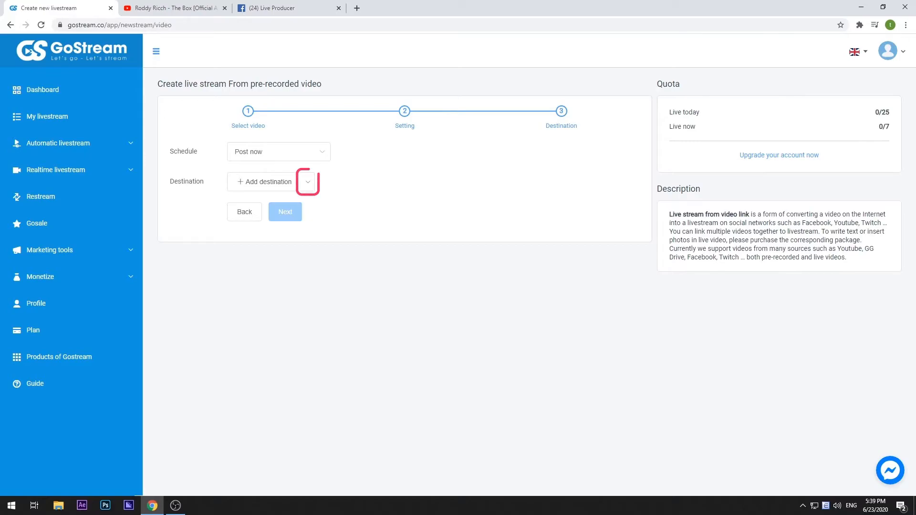
{"action": "left_click", "coordinate": [307, 181]}
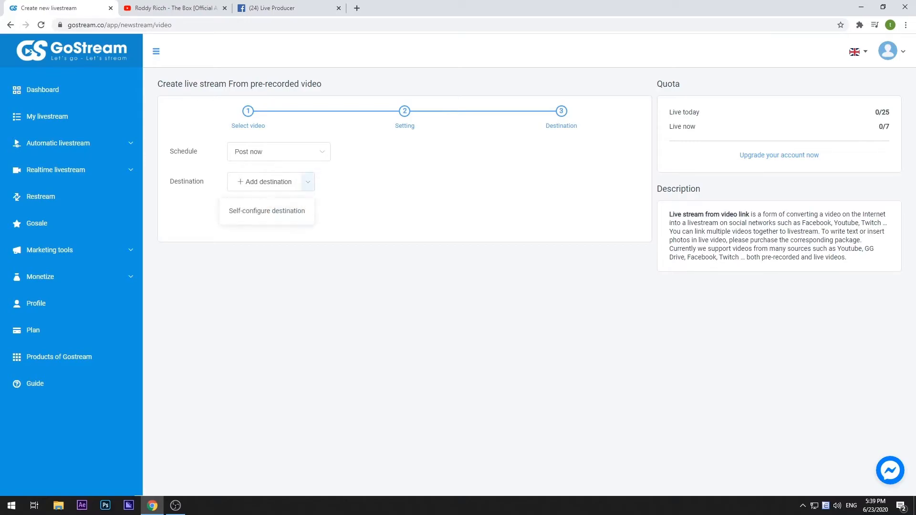
{"action": "left_click", "coordinate": [267, 210]}
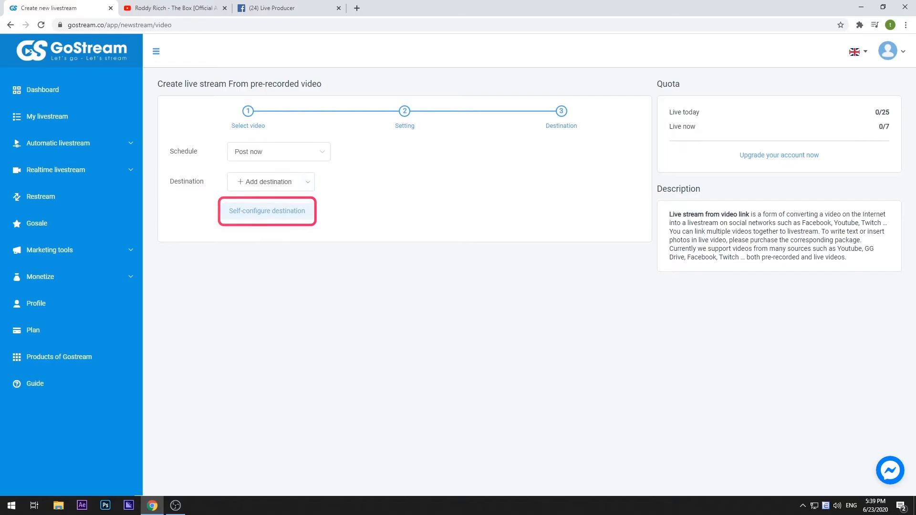
{"action": "left_click", "coordinate": [267, 211]}
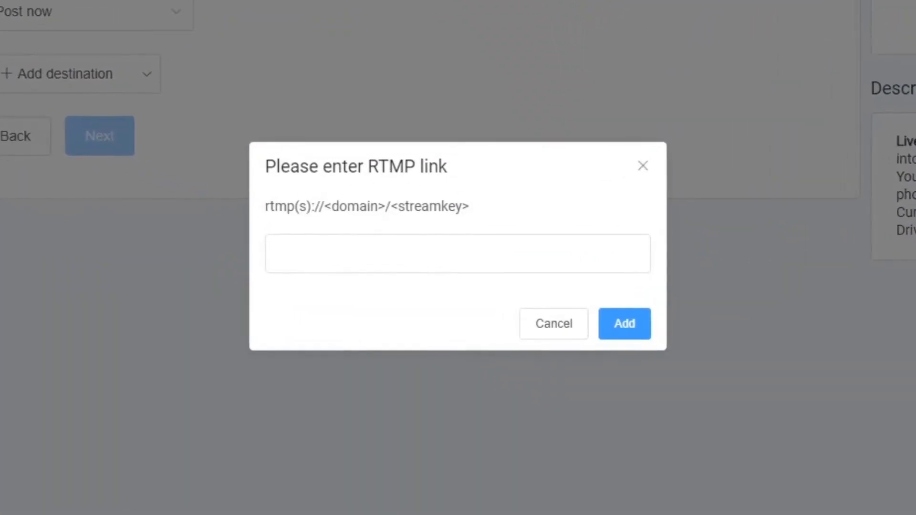
- Add rtmps://live-api-s.facebook.com:443/rtmp/ plus the stream key as the RTMP destination
{"action": "left_click", "coordinate": [457, 261]}
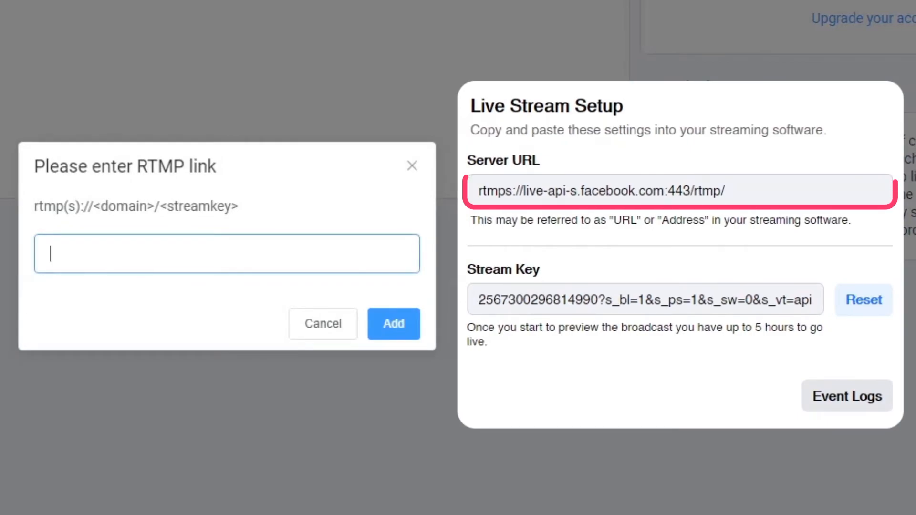
{"action": "type", "text": "rtmps://live-api-s.facebook.com:443/rtmp/"}
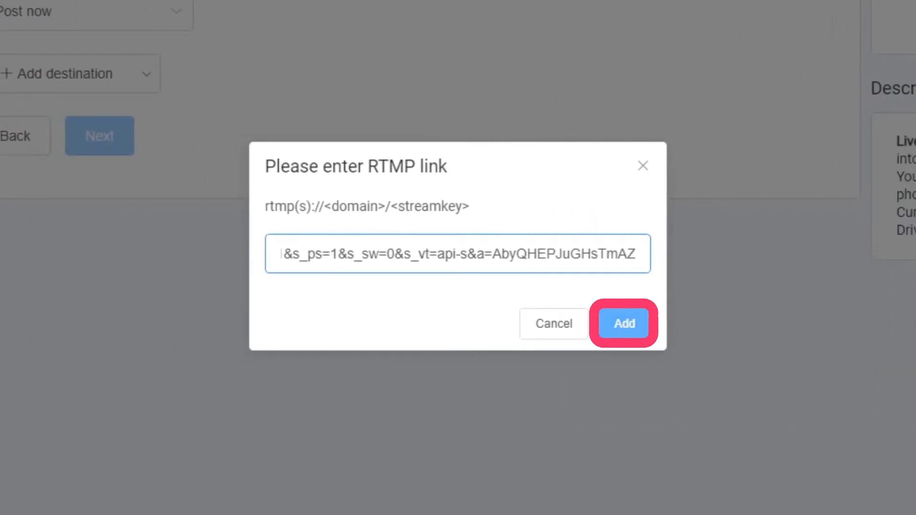
{"action": "left_click", "coordinate": [624, 323]}
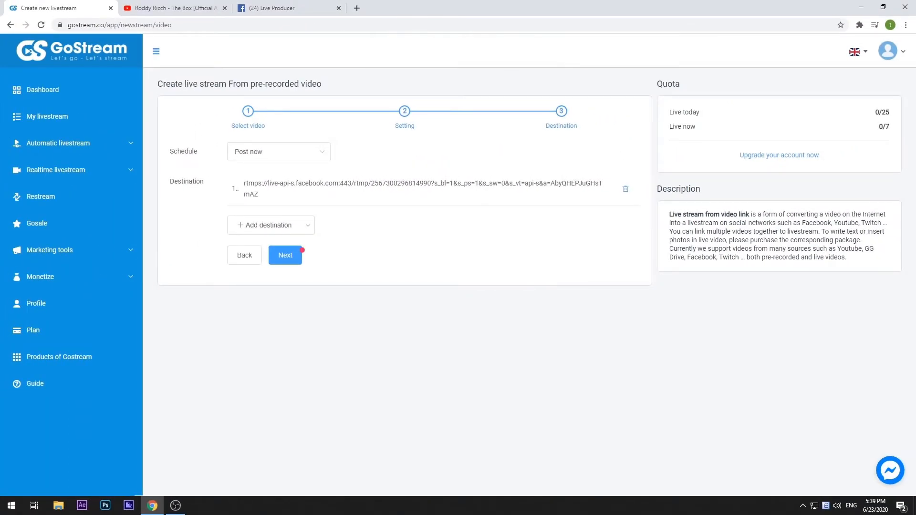
- Start the livestream so its status reads Streaming and return to Facebook Live Producer
{"action": "left_click", "coordinate": [285, 254]}
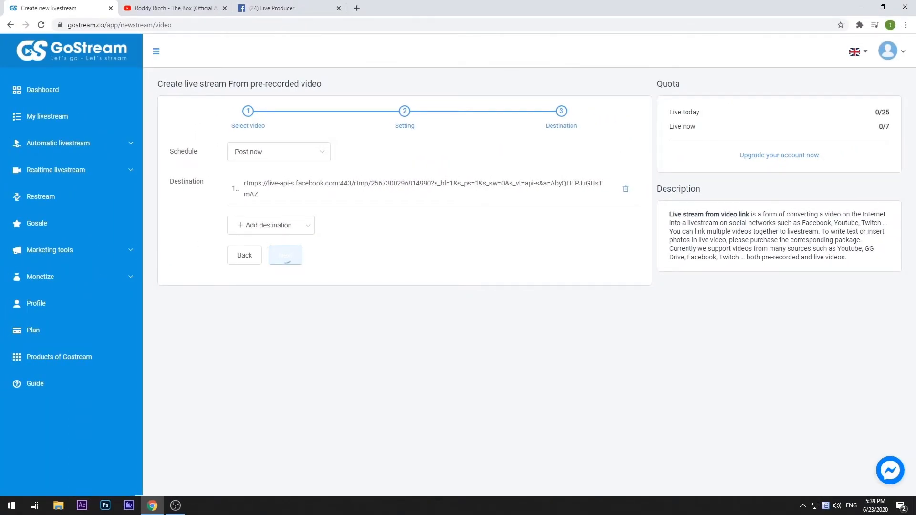
{"action": "left_click", "coordinate": [286, 255]}
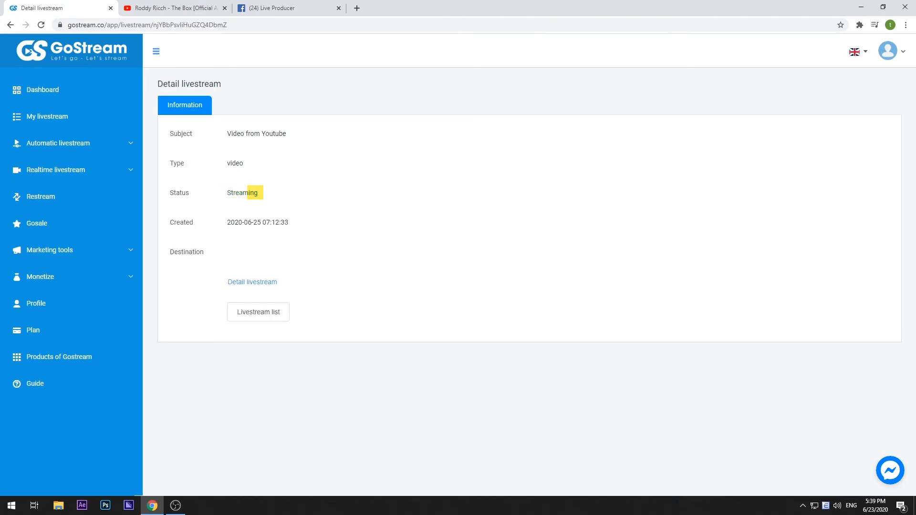
{"action": "left_click", "coordinate": [286, 8]}
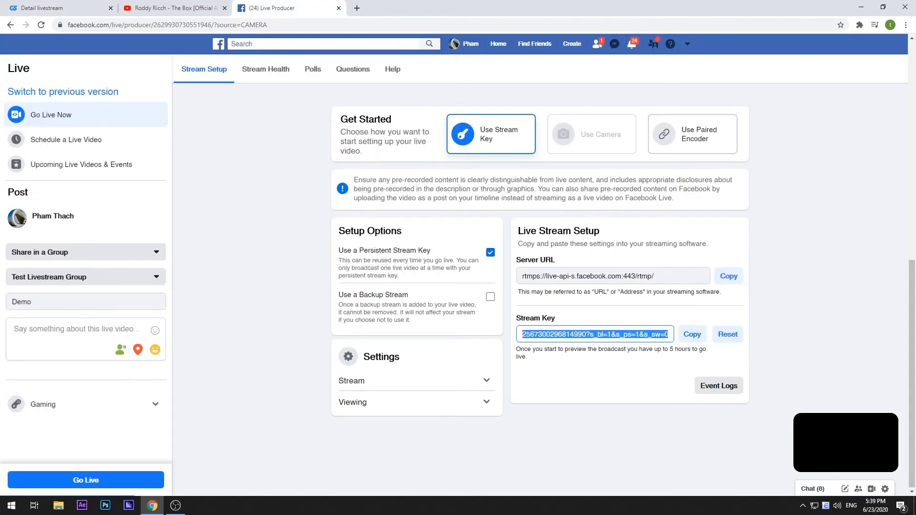